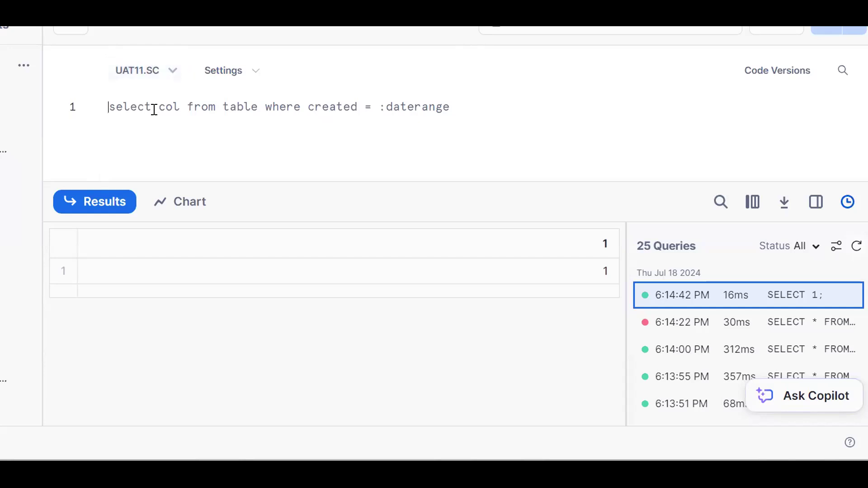
Step: Run SHOW TABLES and scroll the results to see each table's kind and all eleven rows
{"action": "type", "text": "SHOW"}
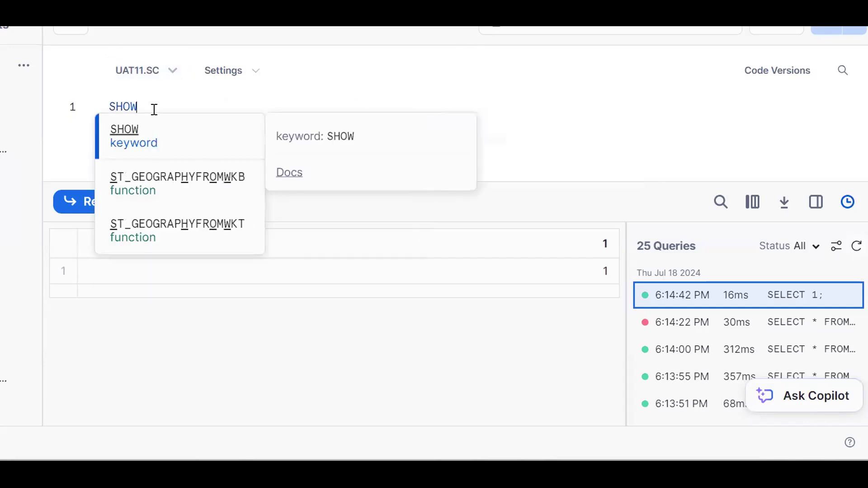
{"action": "type", "text": "TABLES;"}
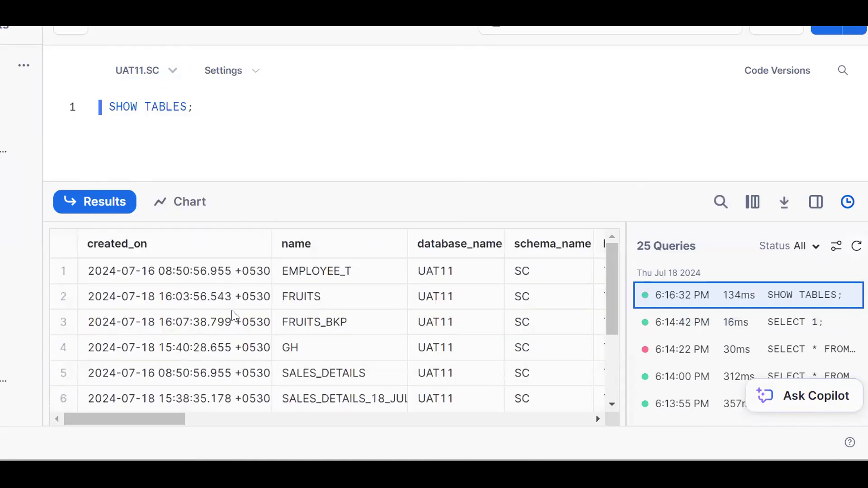
{"action": "scroll", "scroll_direction": "right", "scroll_amount": 3}
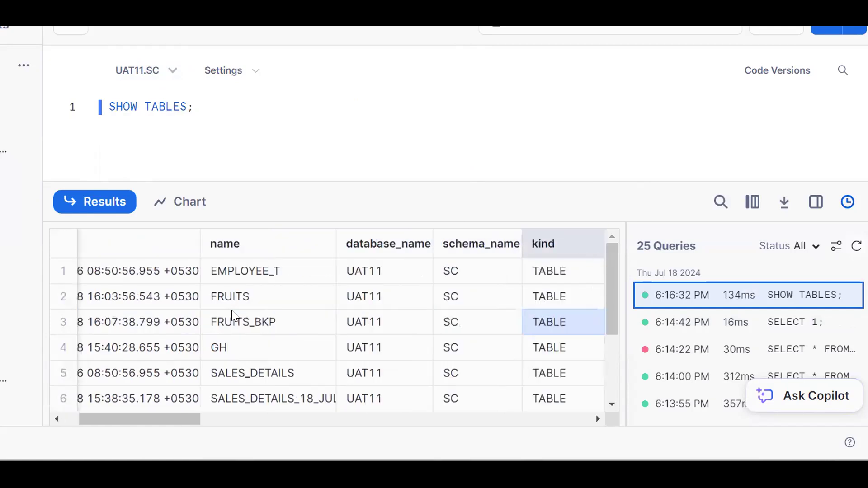
{"action": "left_click", "coordinate": [548, 296]}
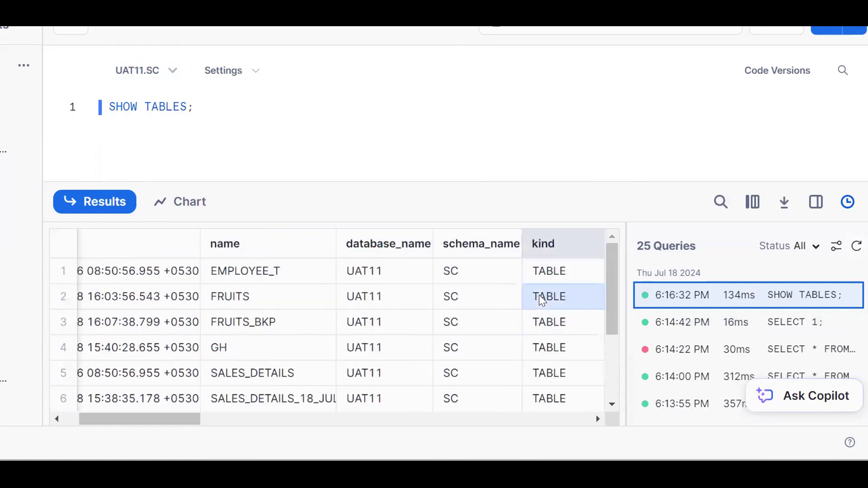
{"action": "scroll", "scroll_direction": "down", "scroll_amount": 3}
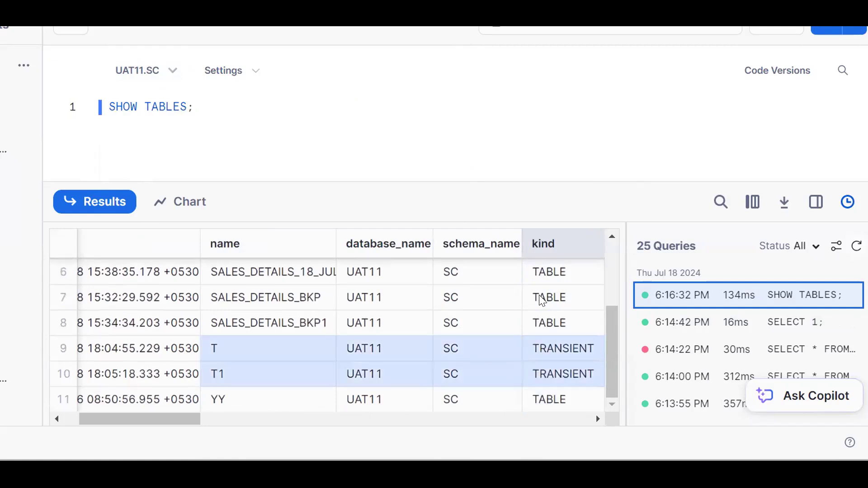
{"action": "scroll", "scroll_direction": "left", "scroll_amount": 3}
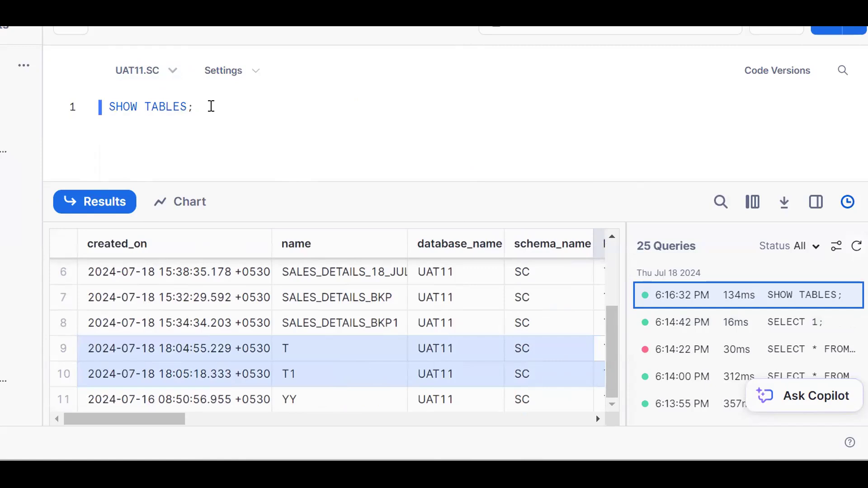
Step: Start a new statement below SHOW TABLES with SELECT * FROM
{"action": "key", "text": "Enter"}
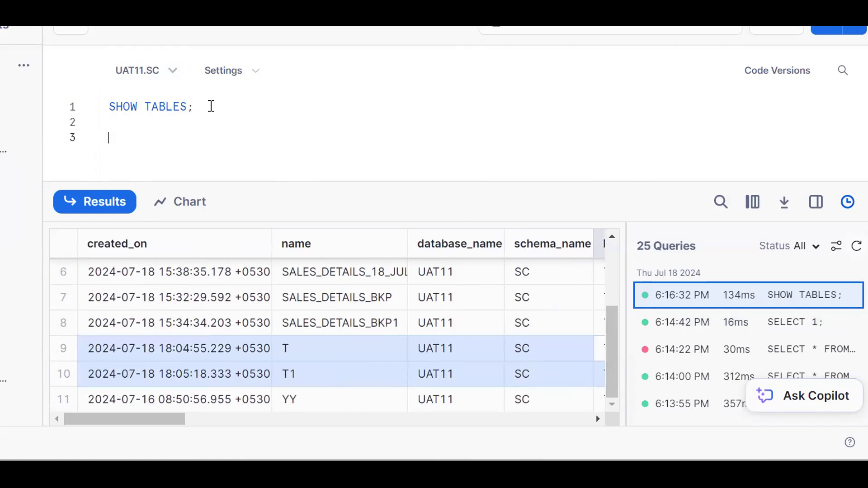
{"action": "type", "text": "RESULT_SCAN"}
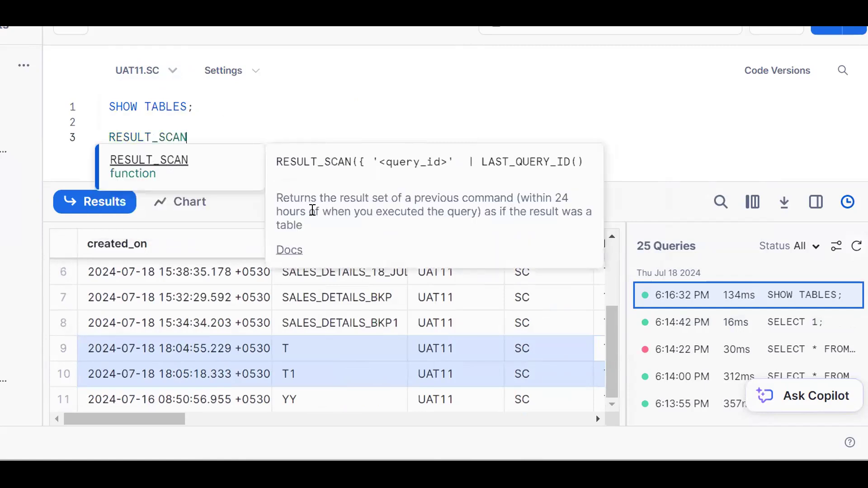
{"action": "mouse_move", "coordinate": [523, 207]}
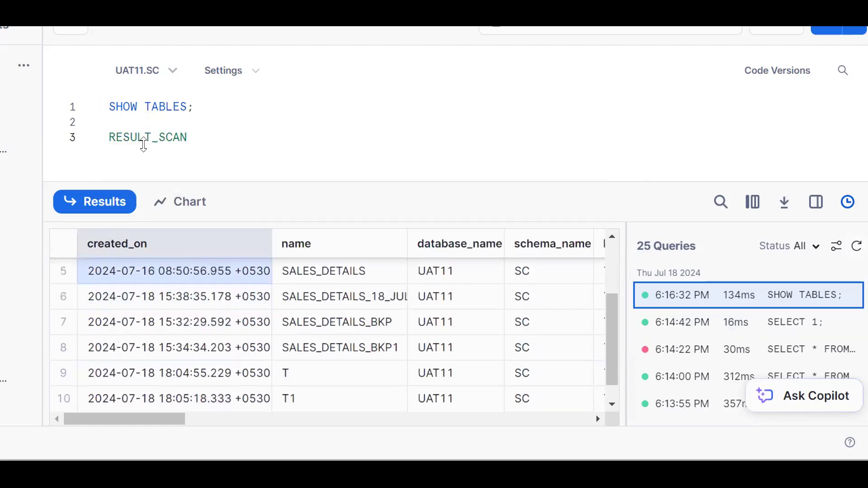
{"action": "type", "text": "SE"}
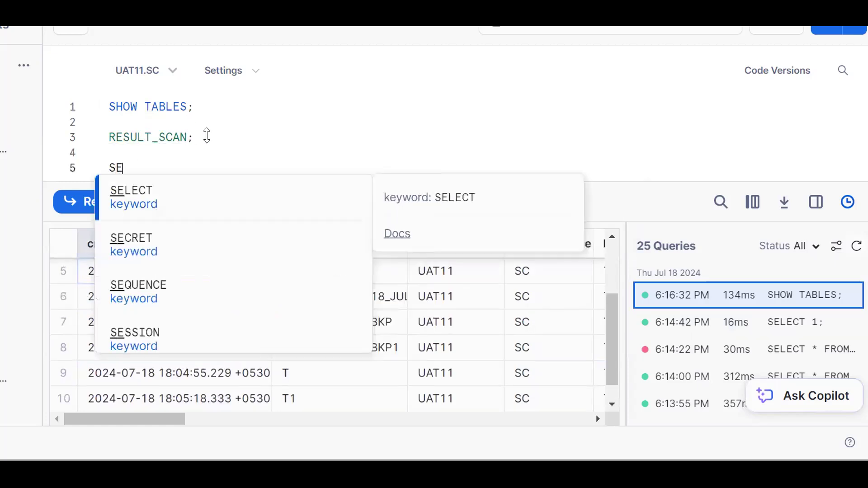
{"action": "type", "text": "LECT * FROM TABL"}
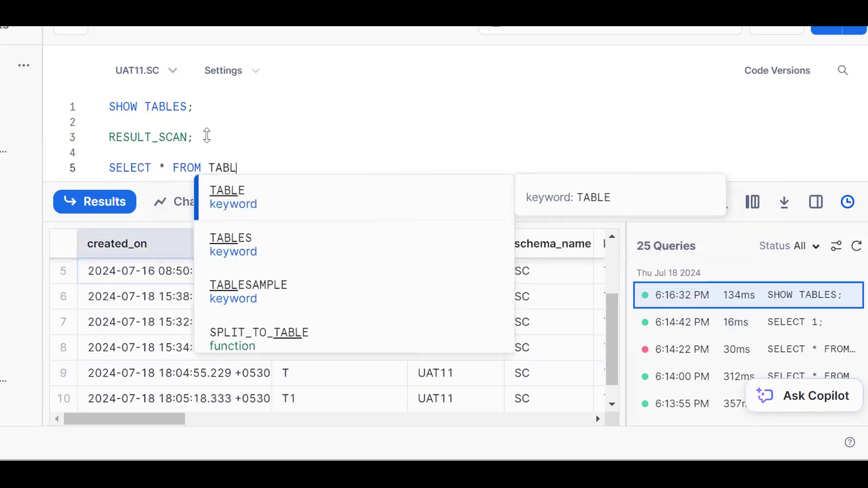
Step: Complete TABLE(RESULT_SCAN(...)) with the SHOW TABLES query ID from Query History and run it
{"action": "left_click", "coordinate": [226, 190]}
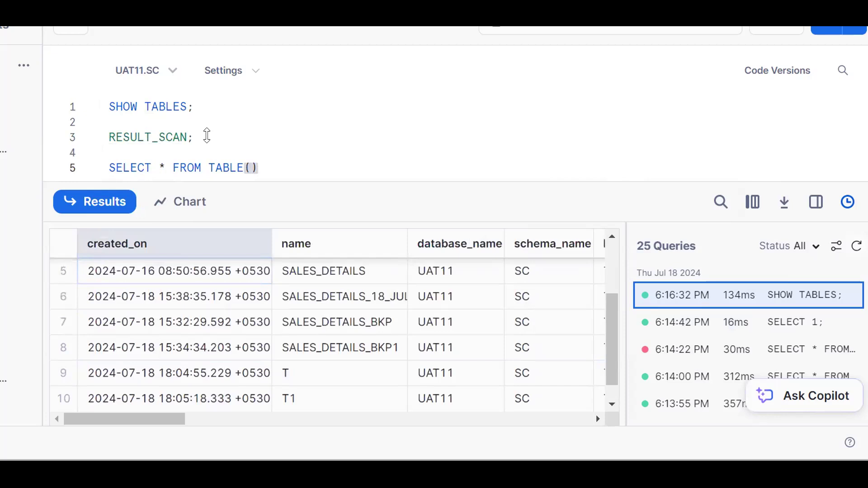
{"action": "type", "text": "RESULT_SCAN("}
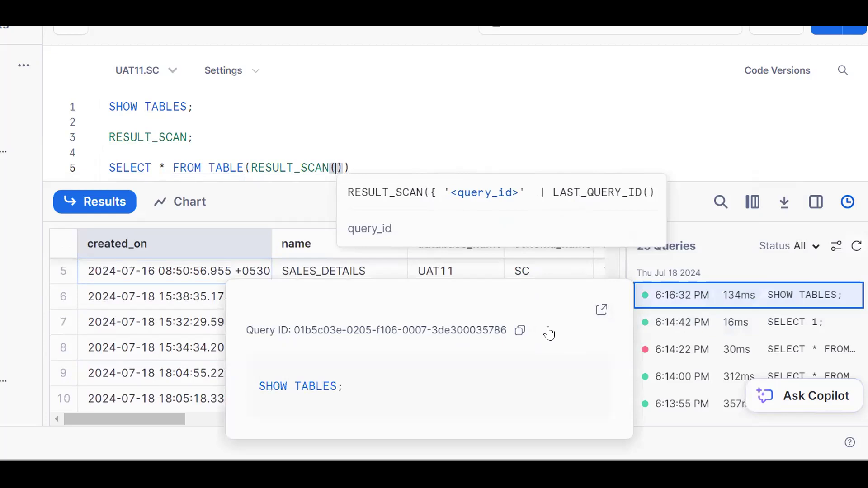
{"action": "left_click", "coordinate": [519, 331]}
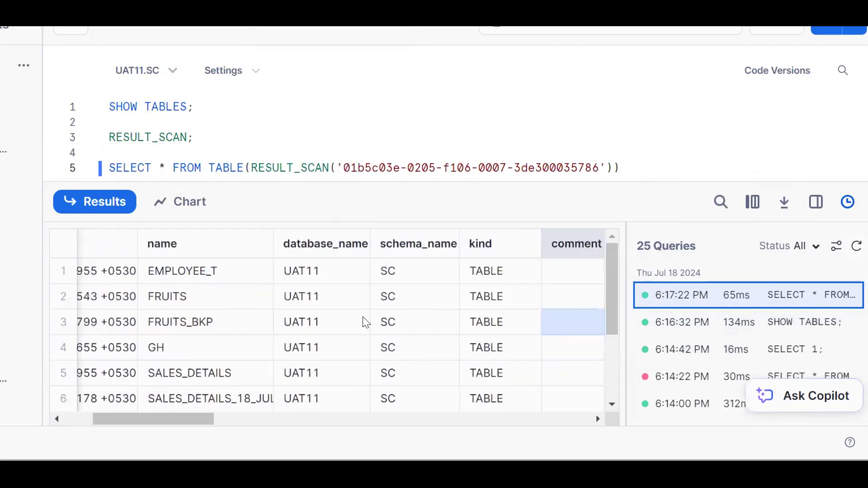
Step: Add WHERE "kind" = 'TRANSIENT' to the RESULT_SCAN query and run it, returning T and T1
{"action": "left_click", "coordinate": [499, 398]}
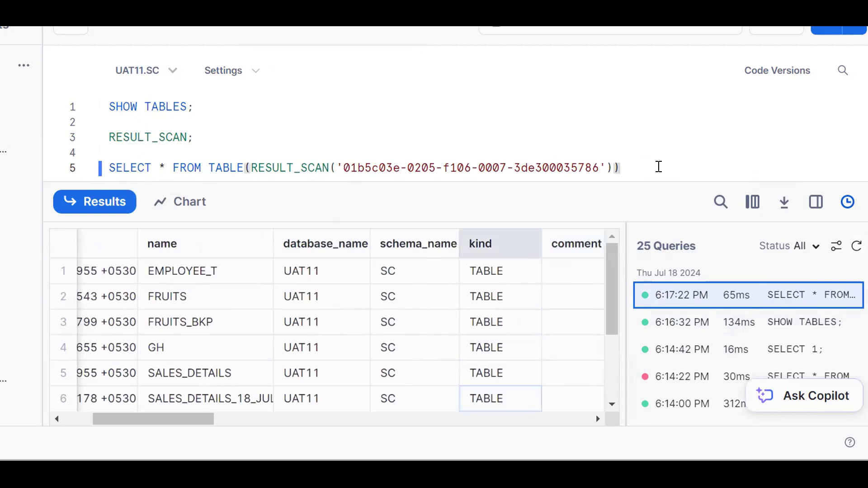
{"action": "type", "text": "WHERE"}
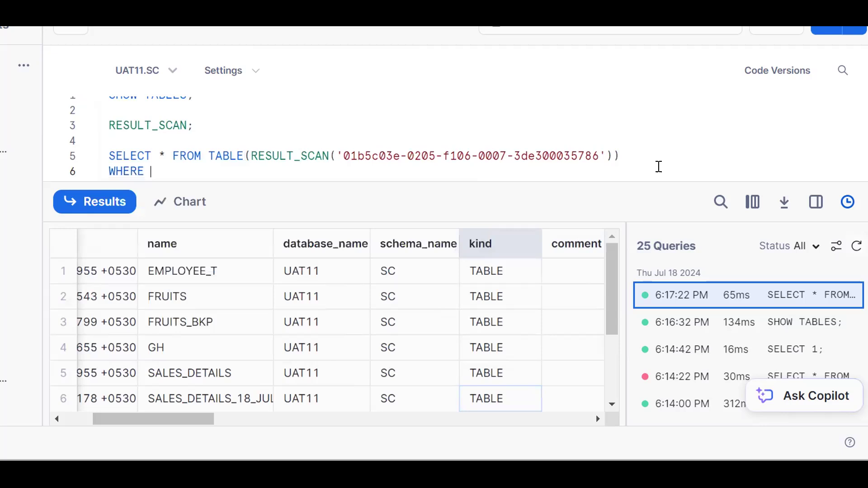
{"action": "type", "text": "kind ="}
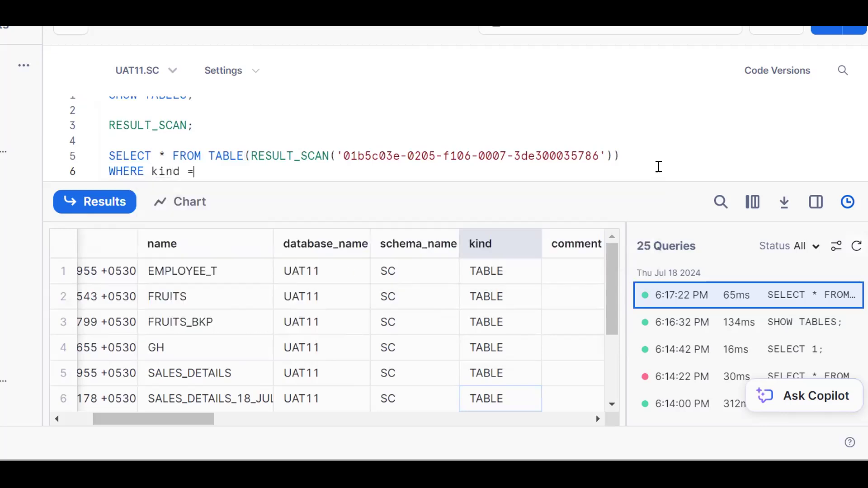
{"action": "type", "text": "'TRA'"}
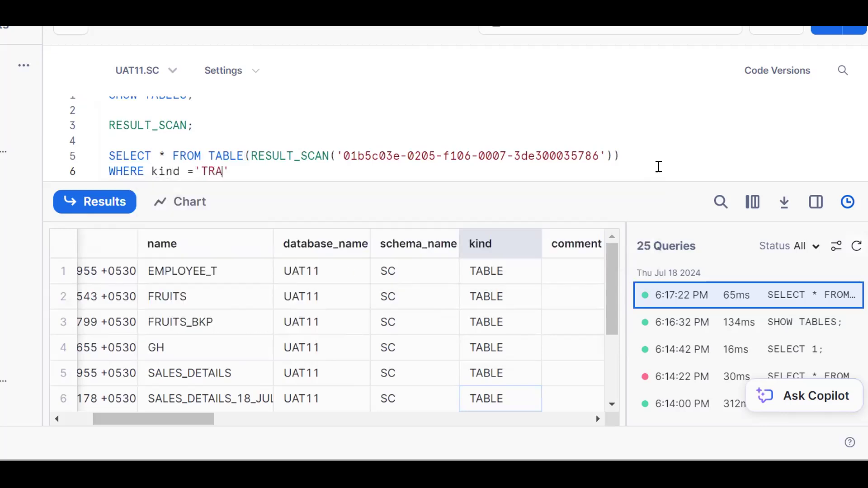
{"action": "type", "text": "NSIENT"}
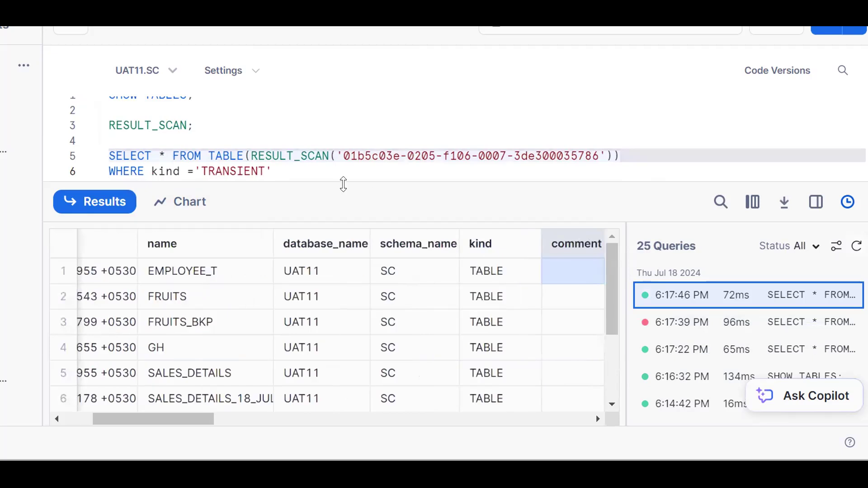
{"action": "left_click", "coordinate": [183, 171]}
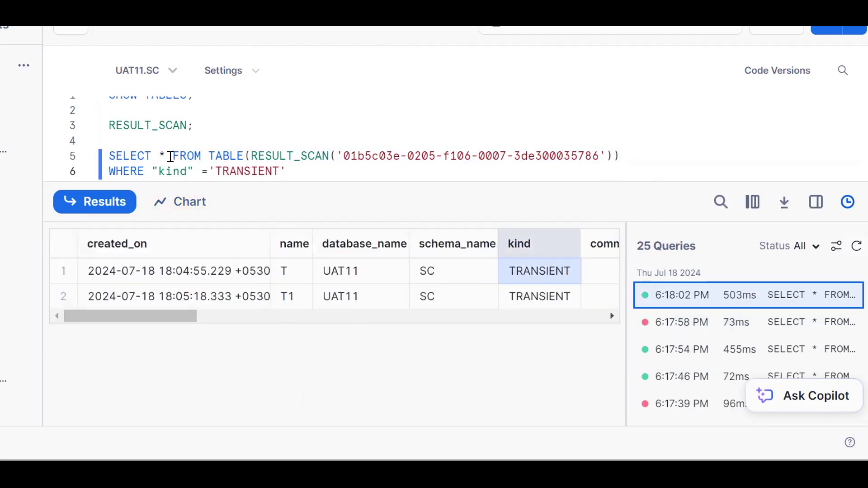
Step: Select only "name" for transient tables, then run a new SHOW TABLES below
{"action": "type", "text": "name"}
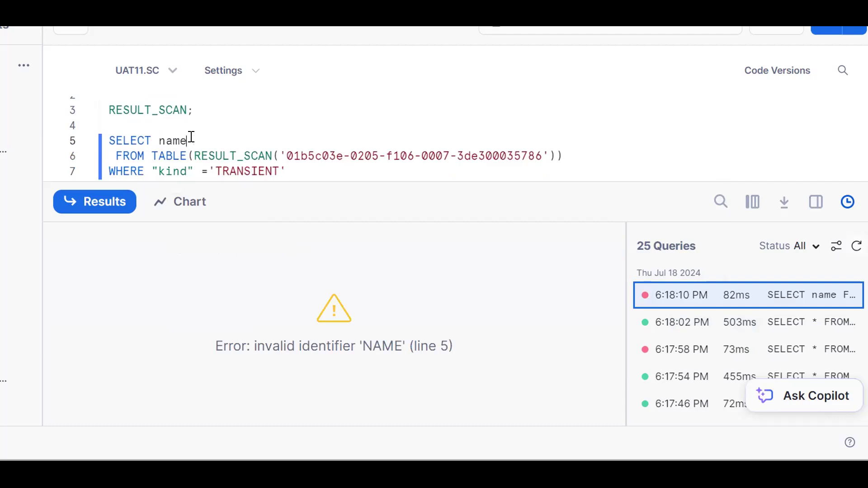
{"action": "type", "text": "\"name\""}
{"action": "left_click", "coordinate": [199, 170]}
{"action": "type", "text": ";"}
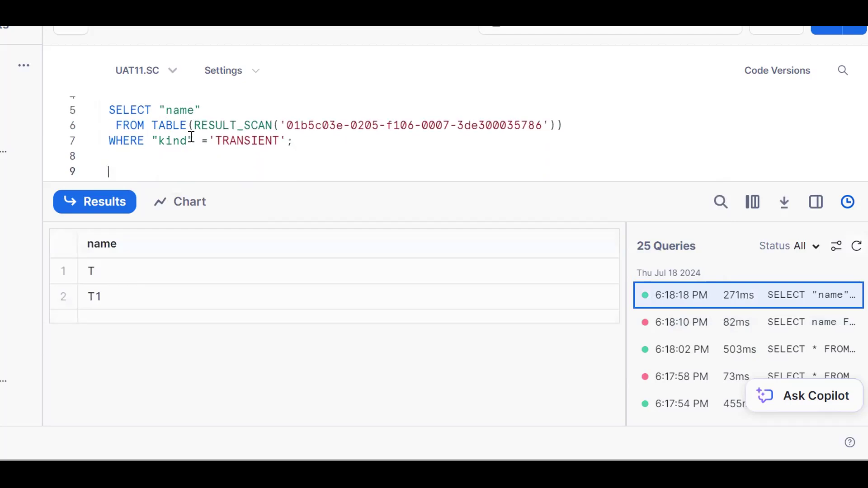
{"action": "type", "text": "SHOW TABLES;"}
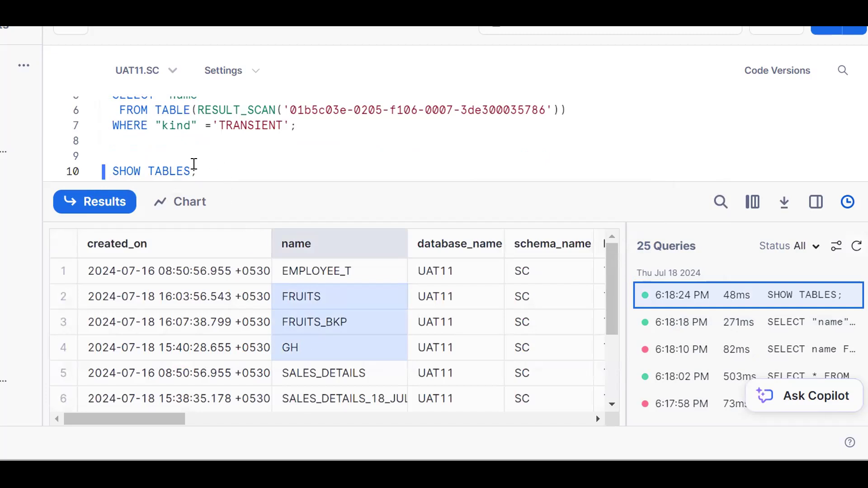
Step: Type SELECT * FROM TABLE() and begin the RESULT_SCAN function name
{"action": "type", "text": "S"}
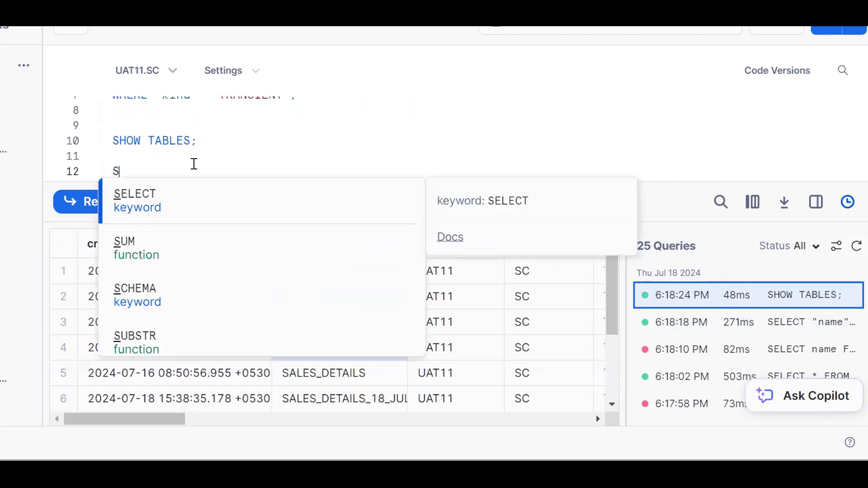
{"action": "type", "text": "ELECT *"}
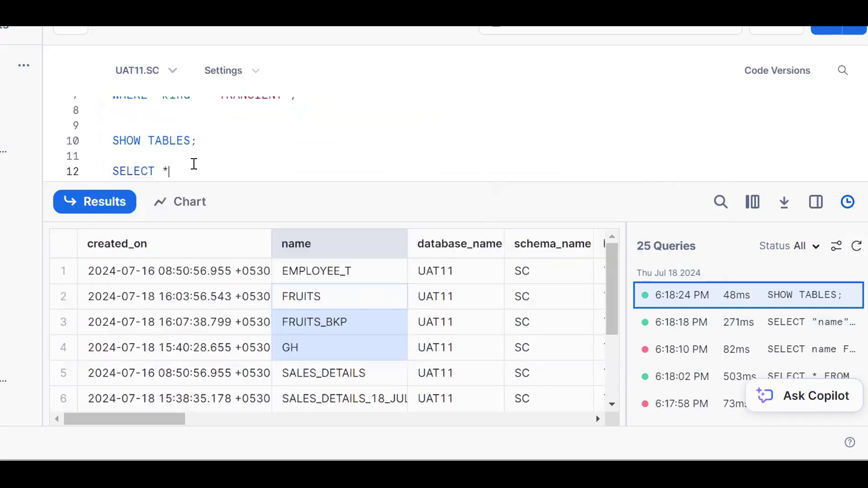
{"action": "type", "text": "FROM TABLE()"}
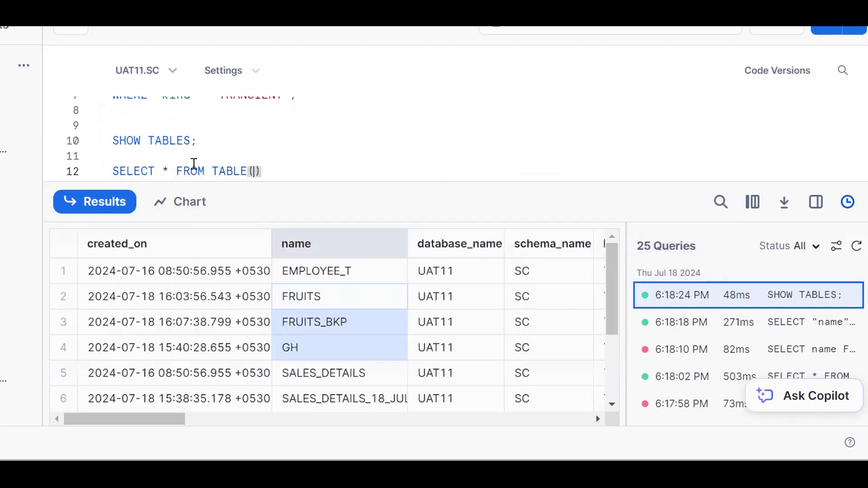
{"action": "type", "text": "RESUL"}
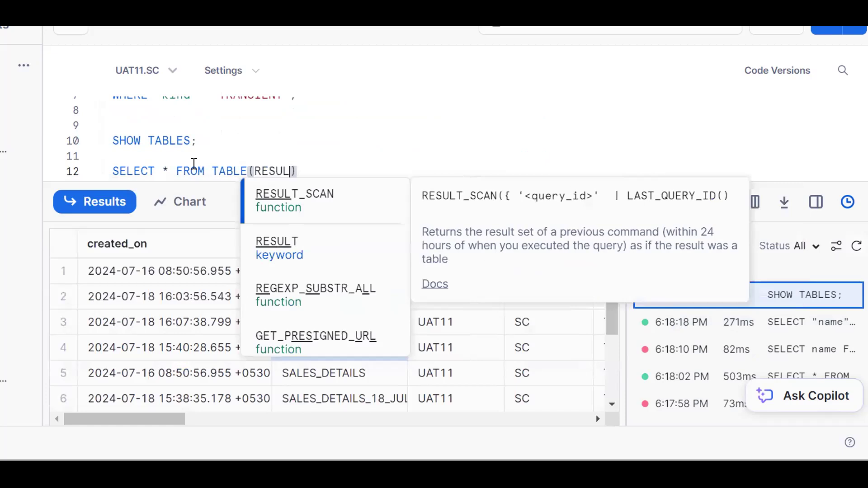
Step: Insert RESULT_SCAN with the new SHOW TABLES query ID from Query History
{"action": "left_click", "coordinate": [294, 200]}
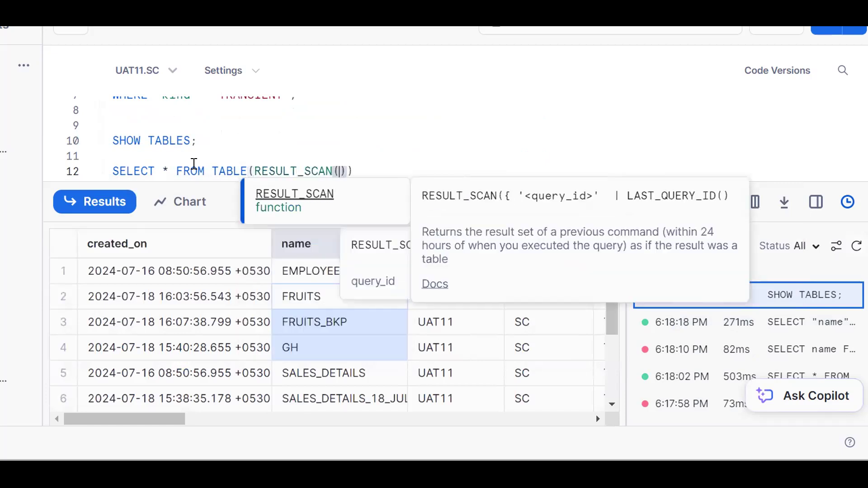
{"action": "type", "text": "'"}
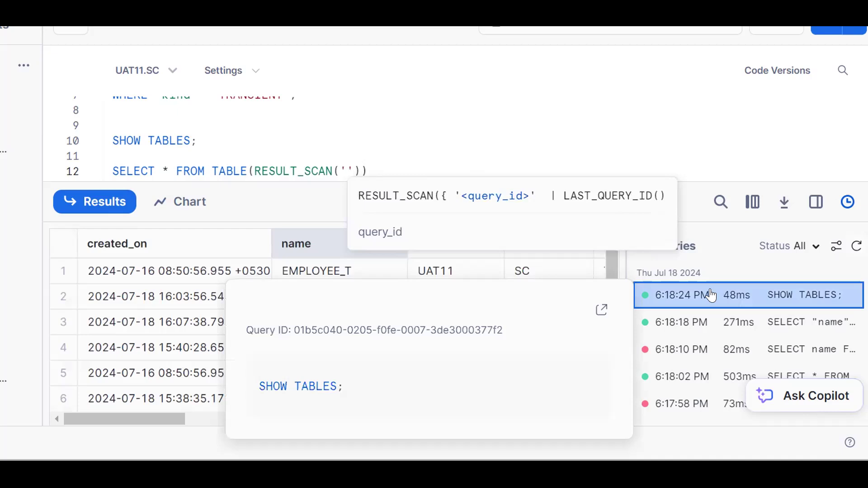
{"action": "left_click", "coordinate": [515, 330]}
{"action": "type", "text": "WHERE"}
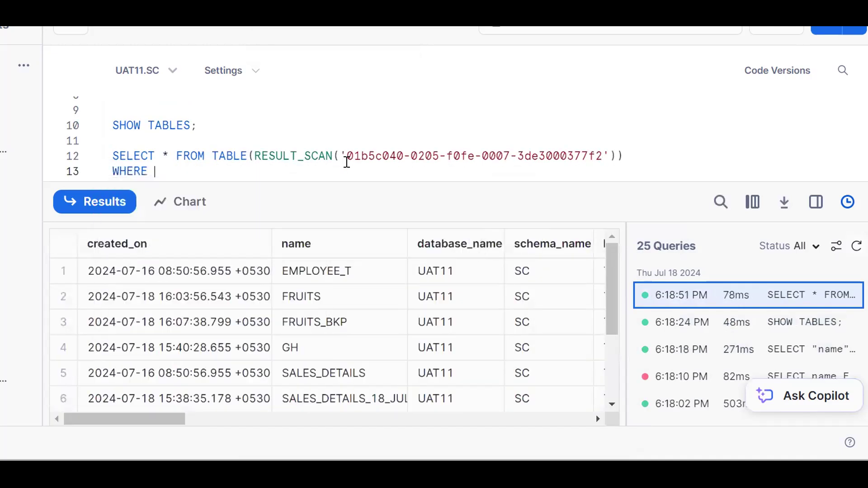
Step: Filter WHERE "name" IN ('GH','FRUITS_BKP') and run, returning only those two tables
{"action": "type", "text": "name in ();"}
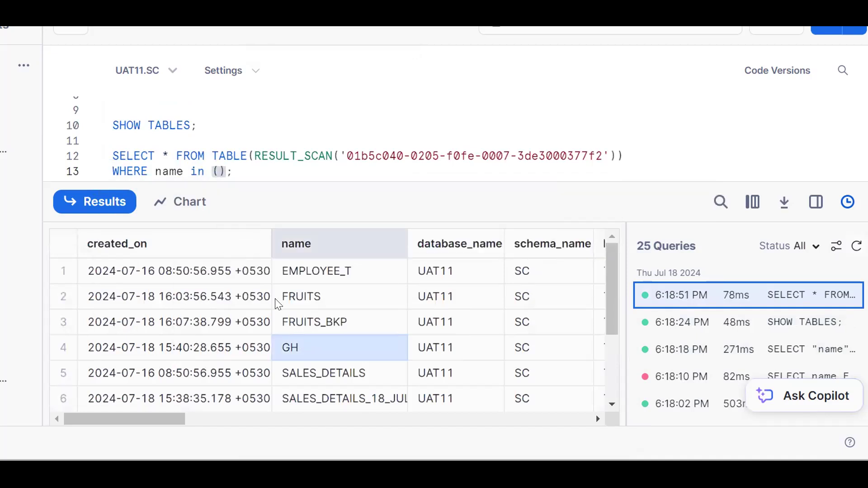
{"action": "type", "text": "'GH','FRUITS_BKP"}
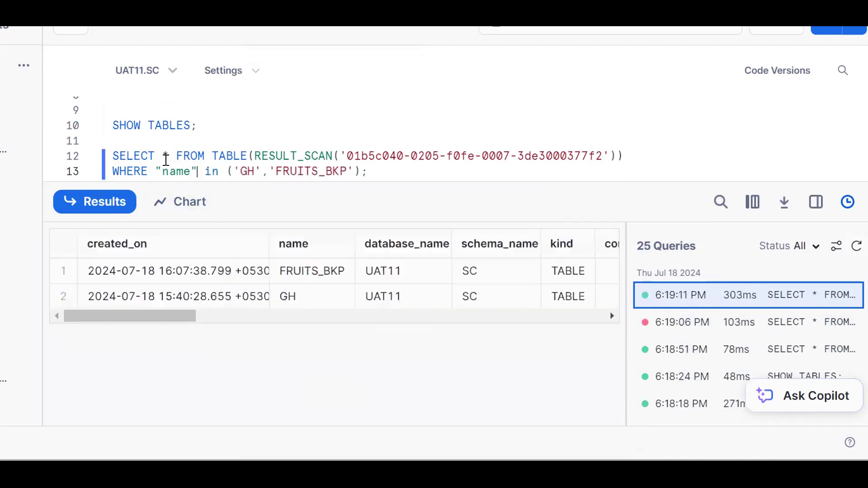
{"action": "type", "text": "kind\" ='TRANSIENT';"}
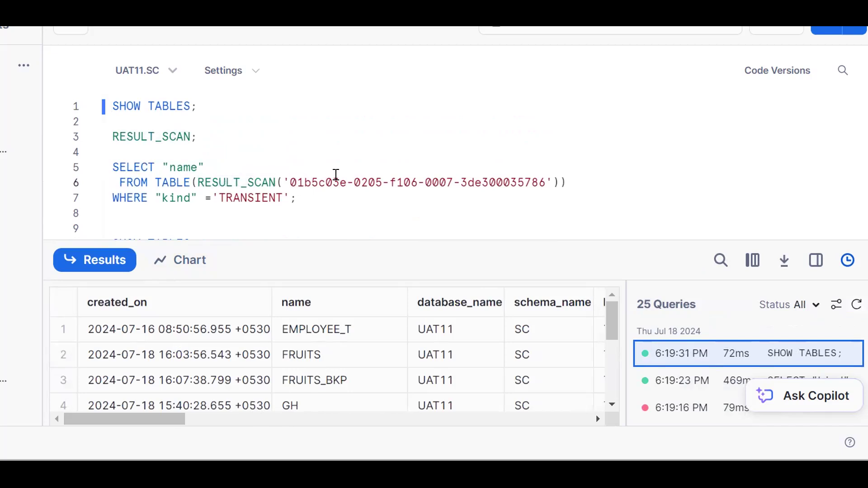
{"action": "mouse_move", "coordinate": [247, 202]}
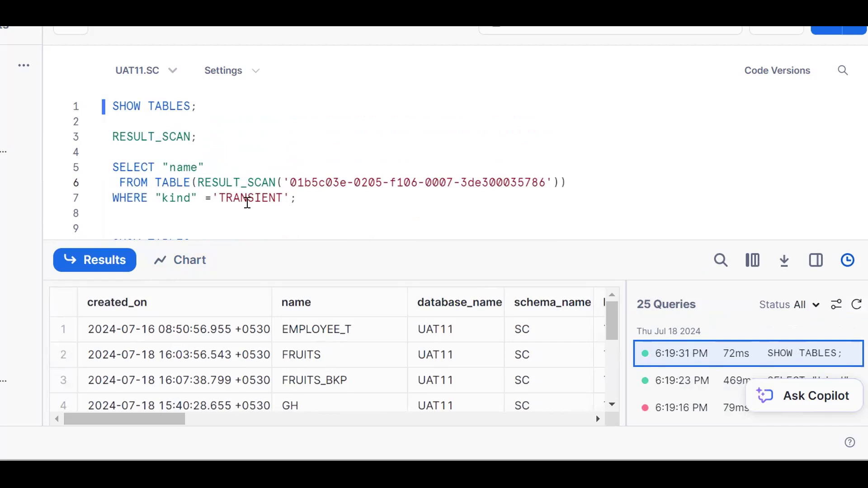